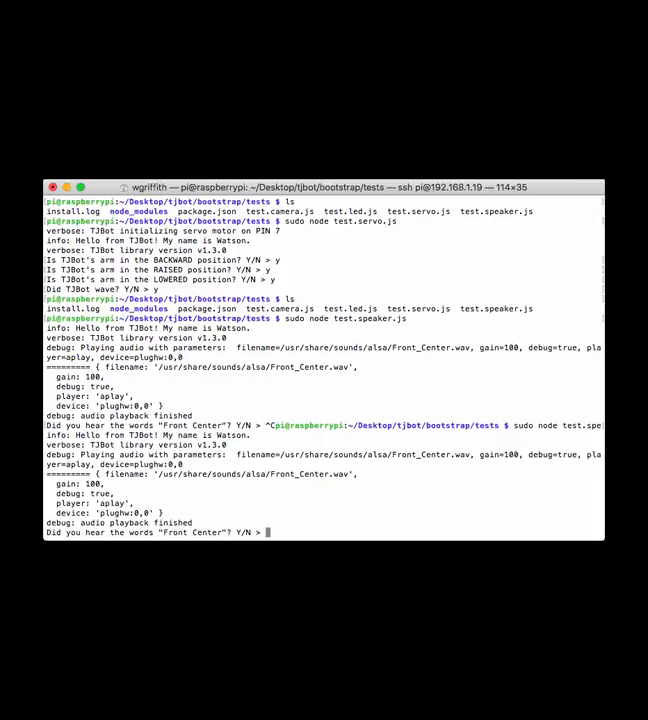
text(y)
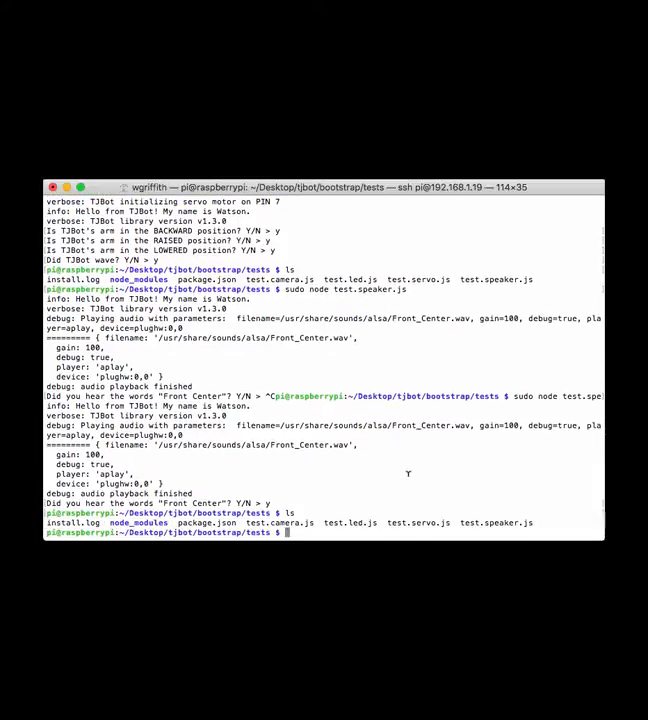
text(ls)
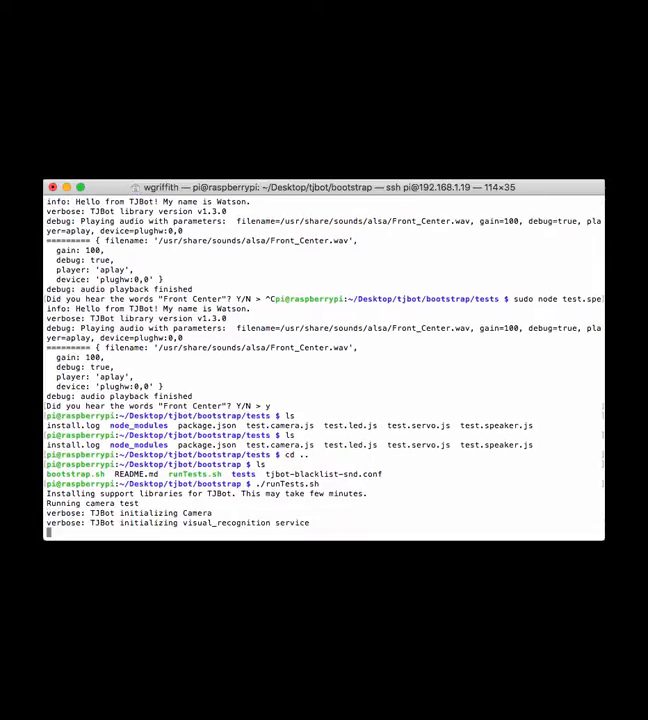
scroll(down, 3)
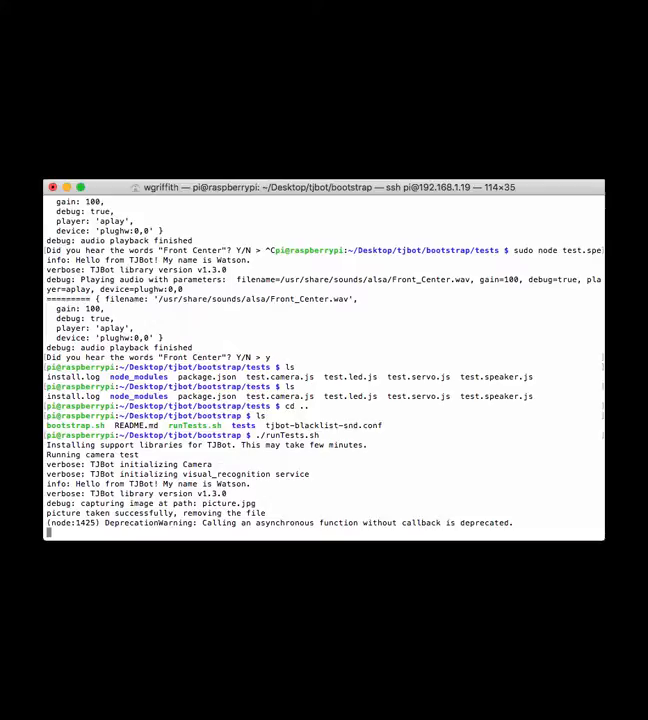